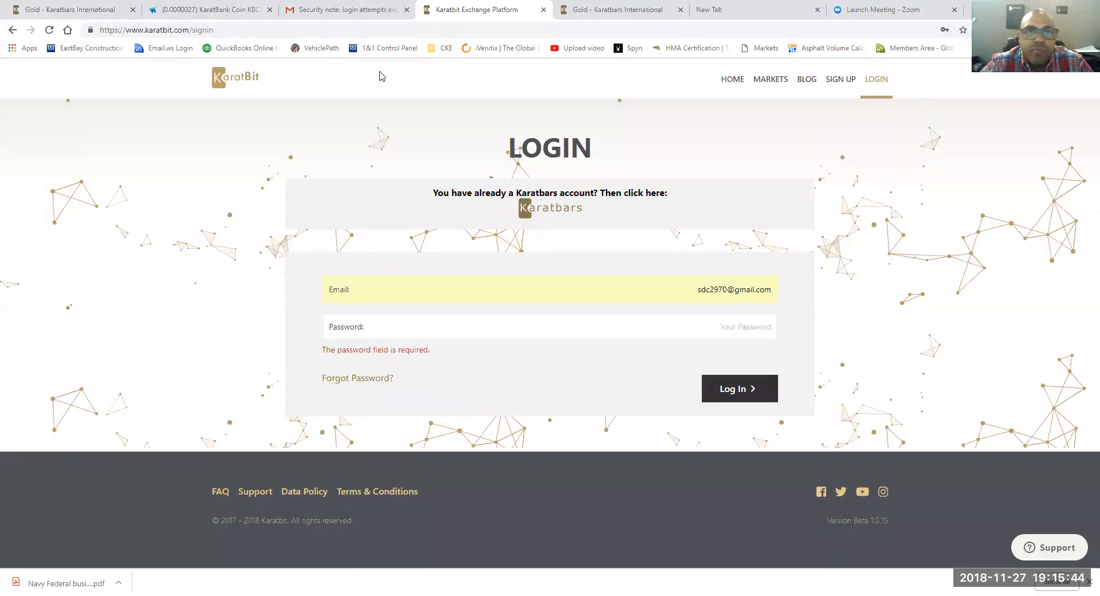
mouse_move(534, 218)
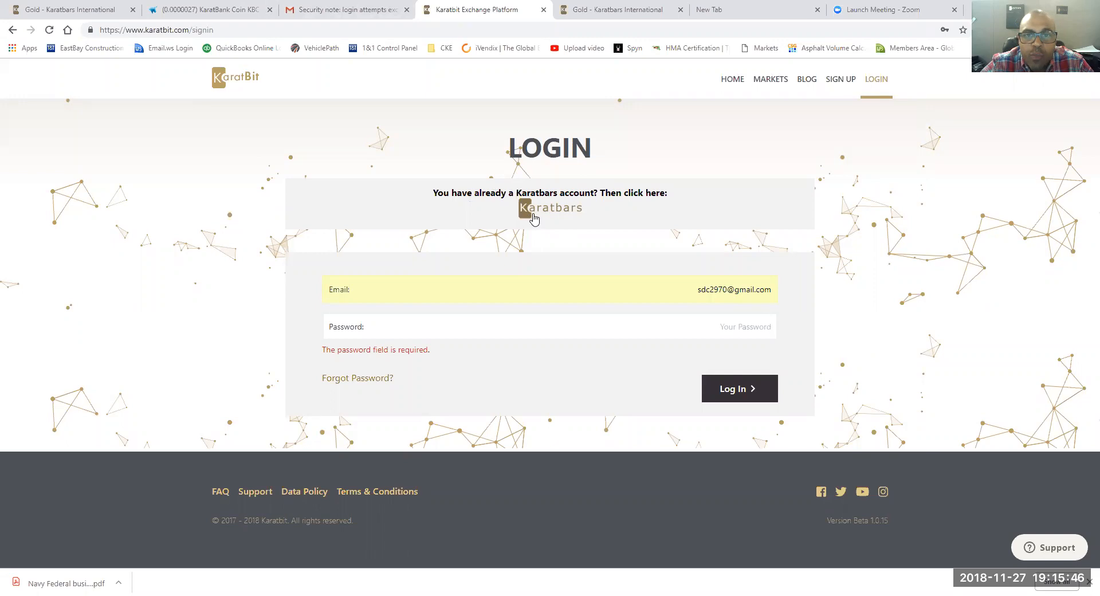
Step: Sign in to KaratBit Exchange with the existing Karatbars account via its logo
click(550, 208)
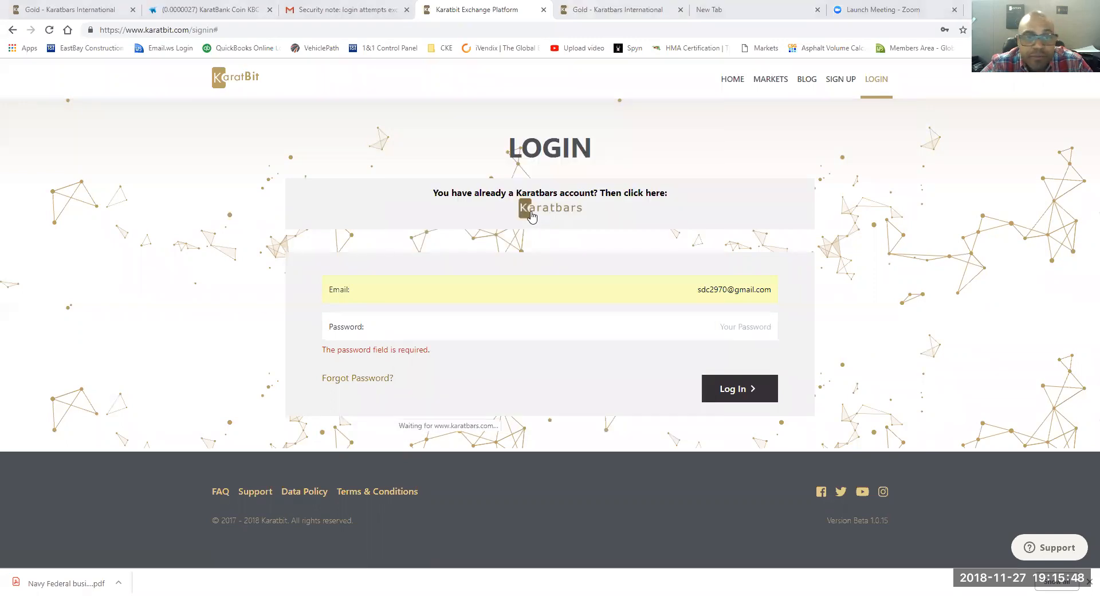
click(550, 208)
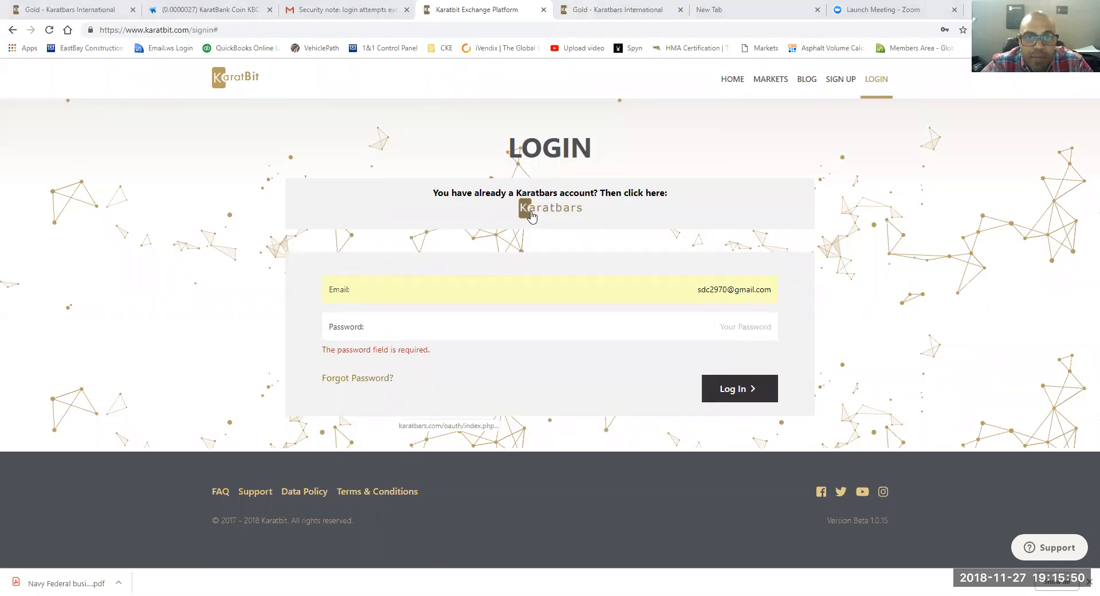
click(549, 208)
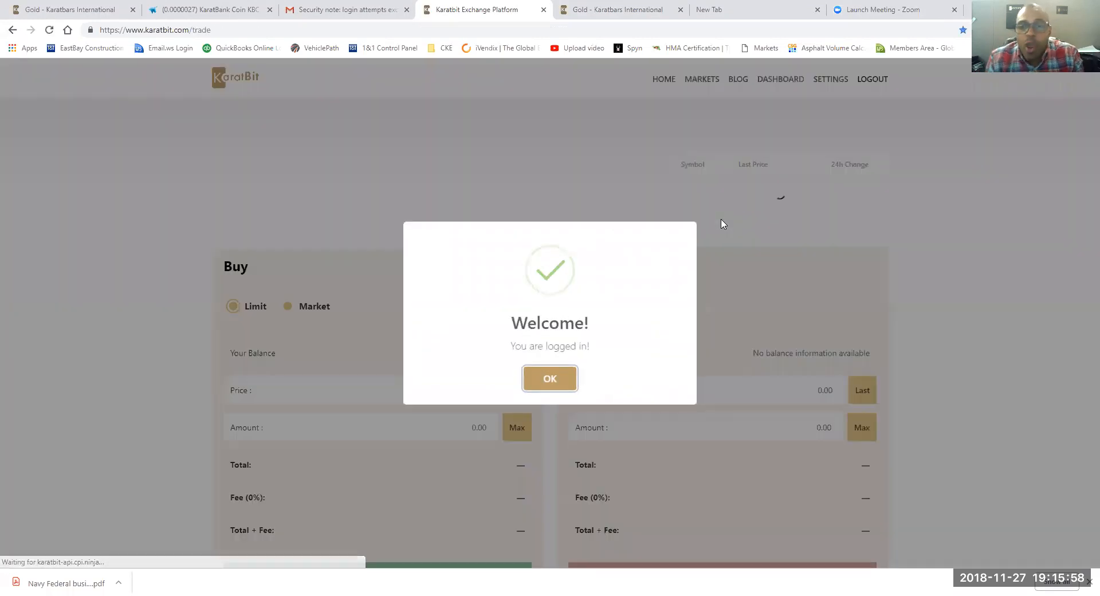
Step: Dismiss the Welcome dialog to reveal the ETH/BTC trade page
click(549, 378)
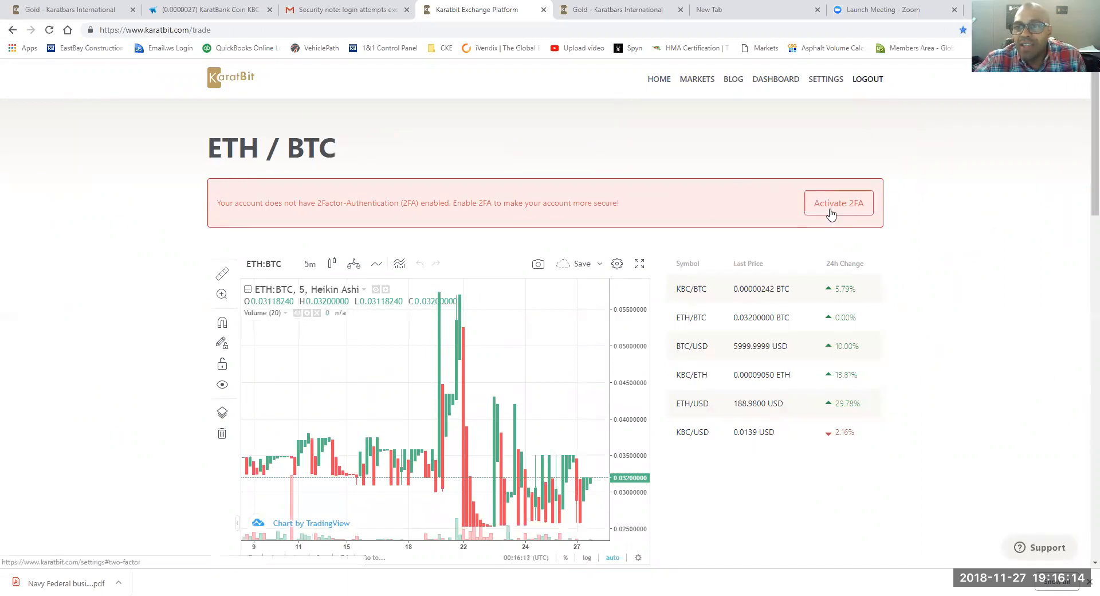
Step: Open Settings > Two Factor from the Activate 2FA banner and select the setup text
click(838, 202)
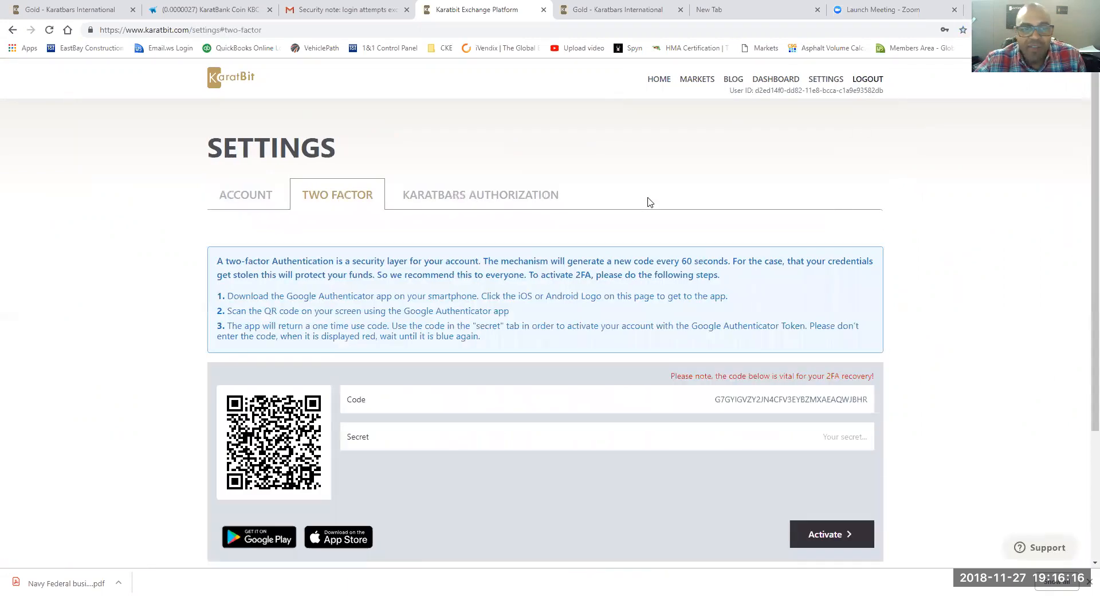
drag(218, 260, 568, 326)
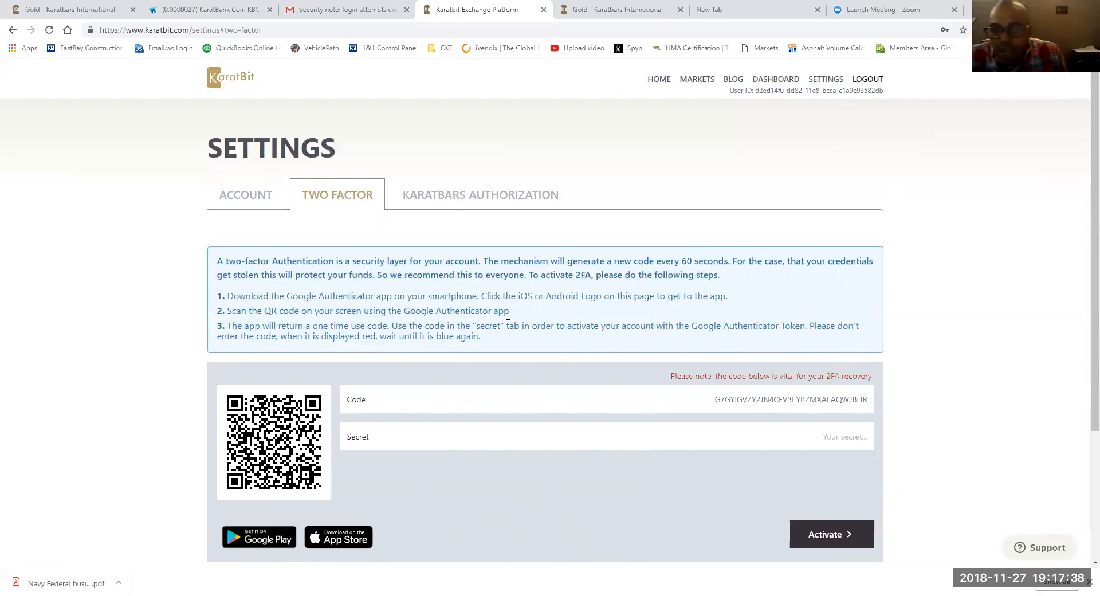
click(831, 435)
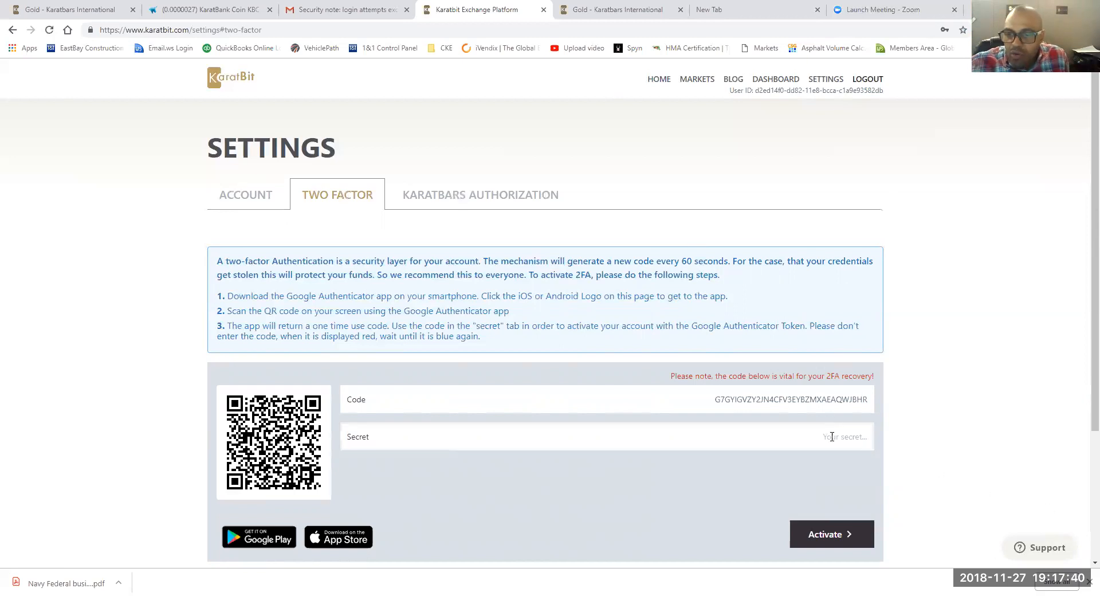
click(844, 435)
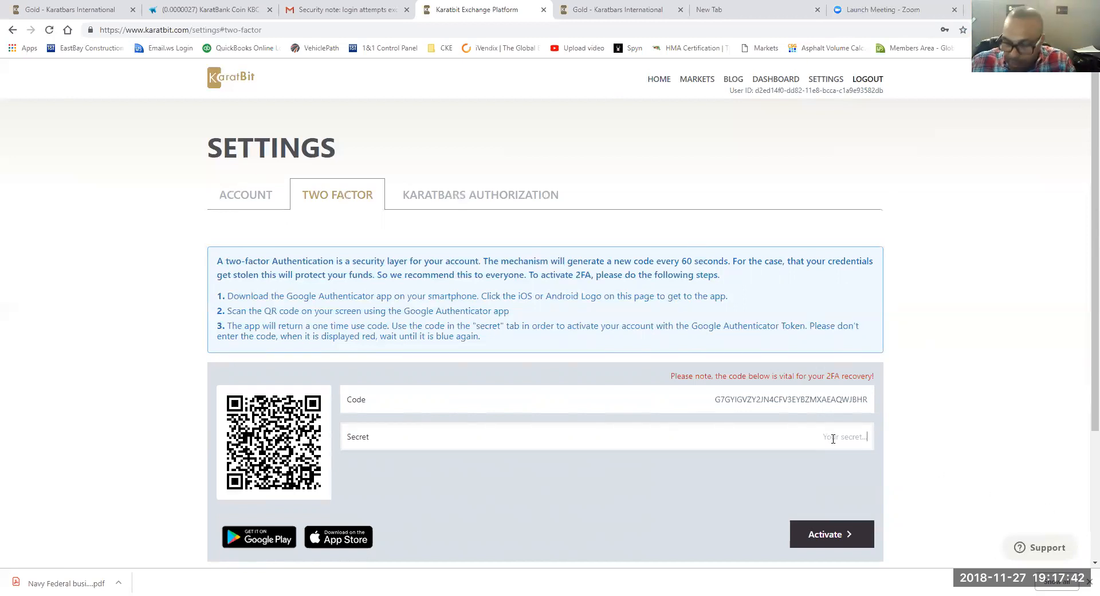
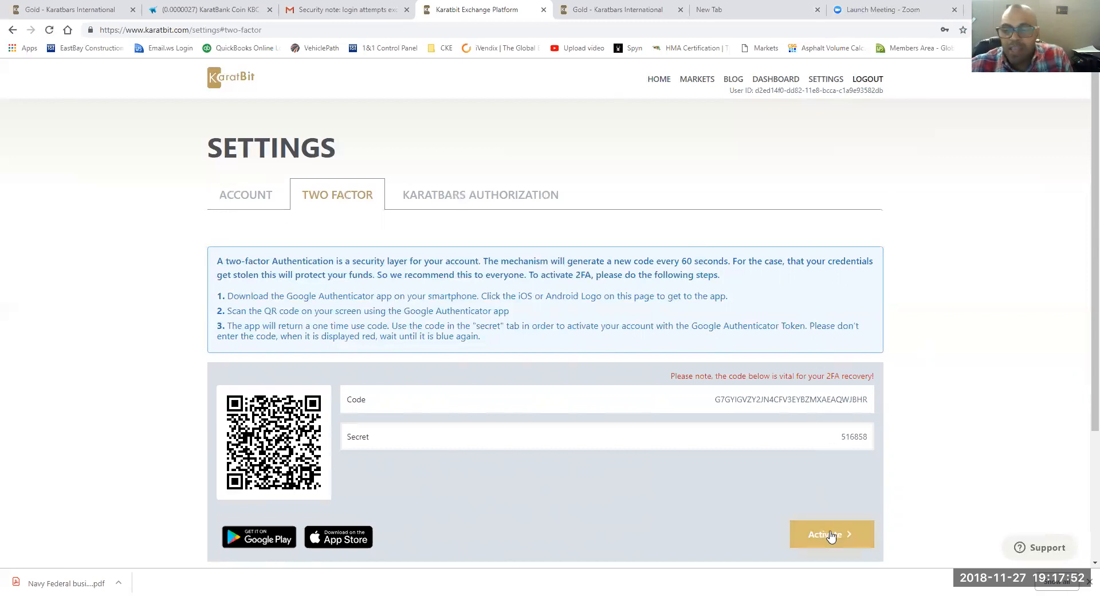
click(831, 533)
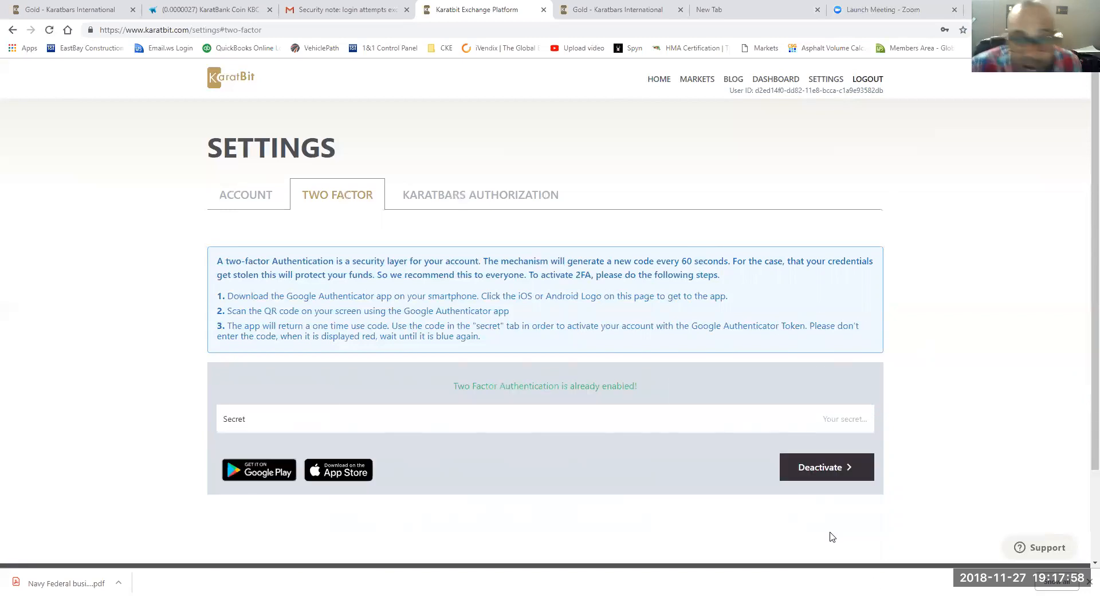
mouse_move(721, 399)
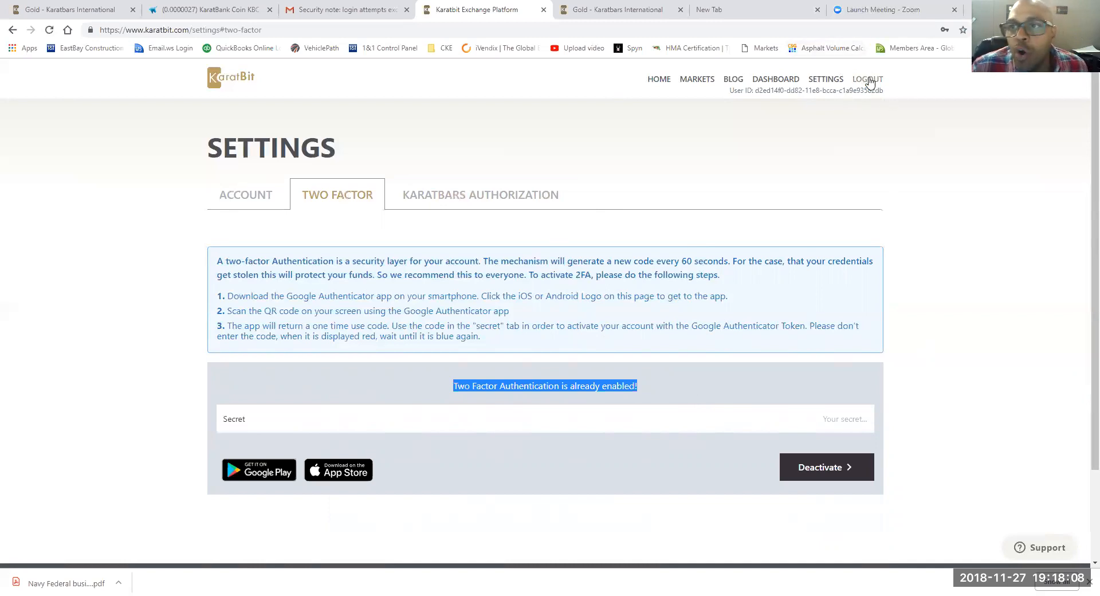
Step: Log out, confirm with 'Yes, Logout!', dismiss the message, and return to LOGIN
click(866, 79)
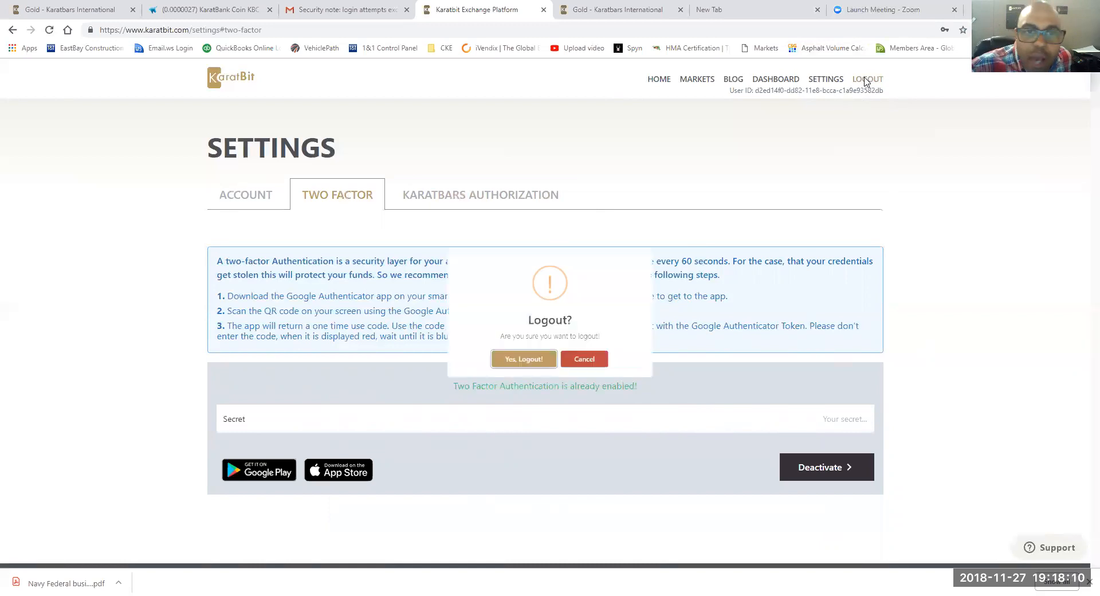
click(522, 359)
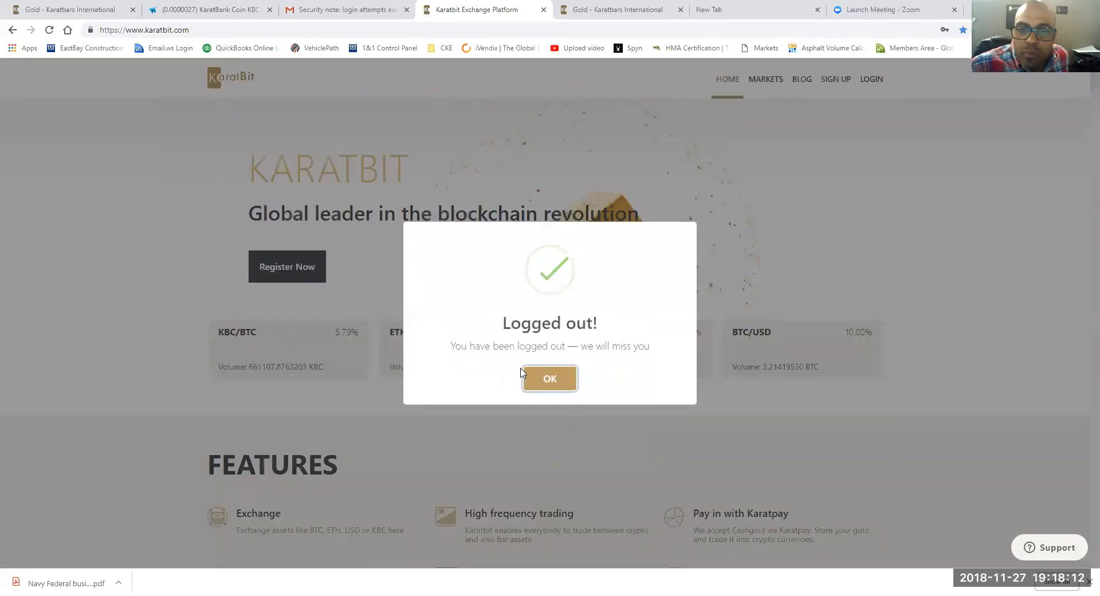
click(549, 378)
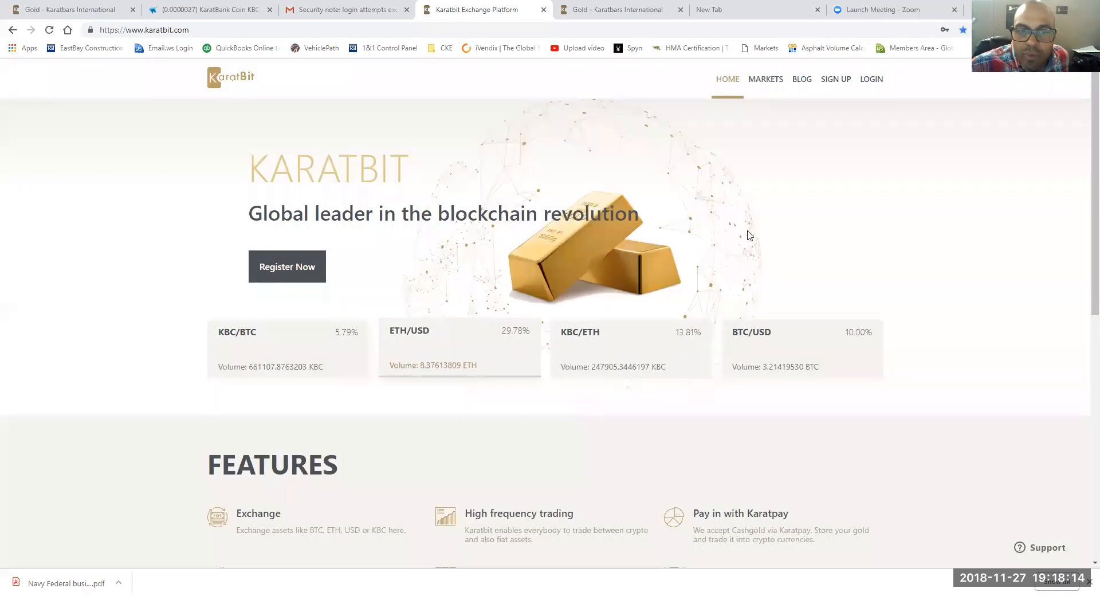
click(871, 78)
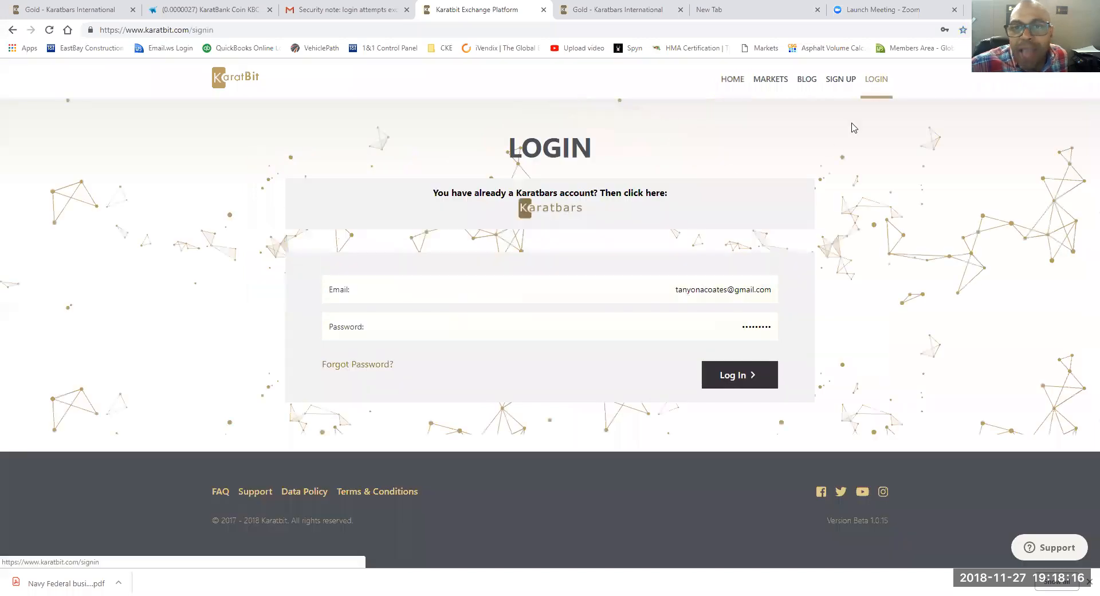